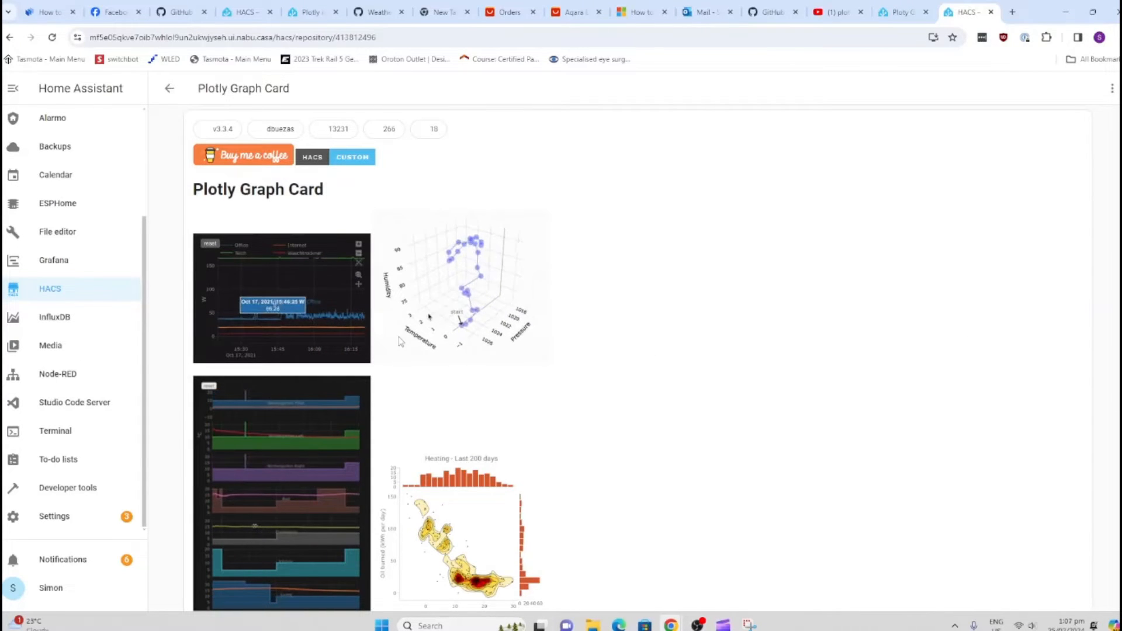
Browse the HACS store and search its repositories for 'pl' before returning to the Overview dashboard
scroll(down, 3)
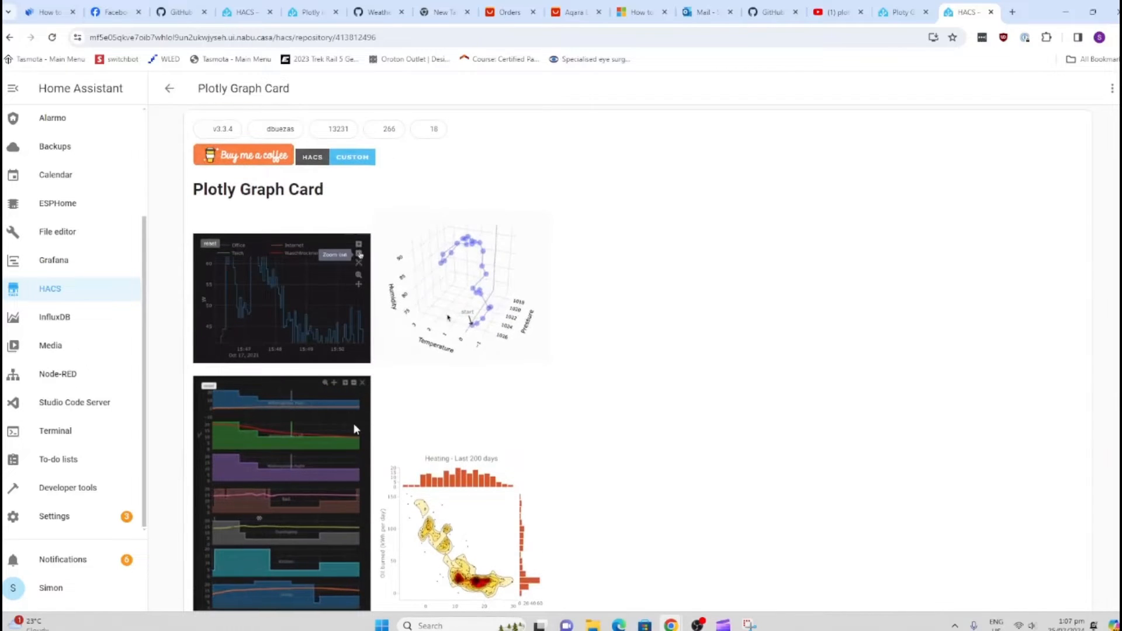
scroll(down, 3)
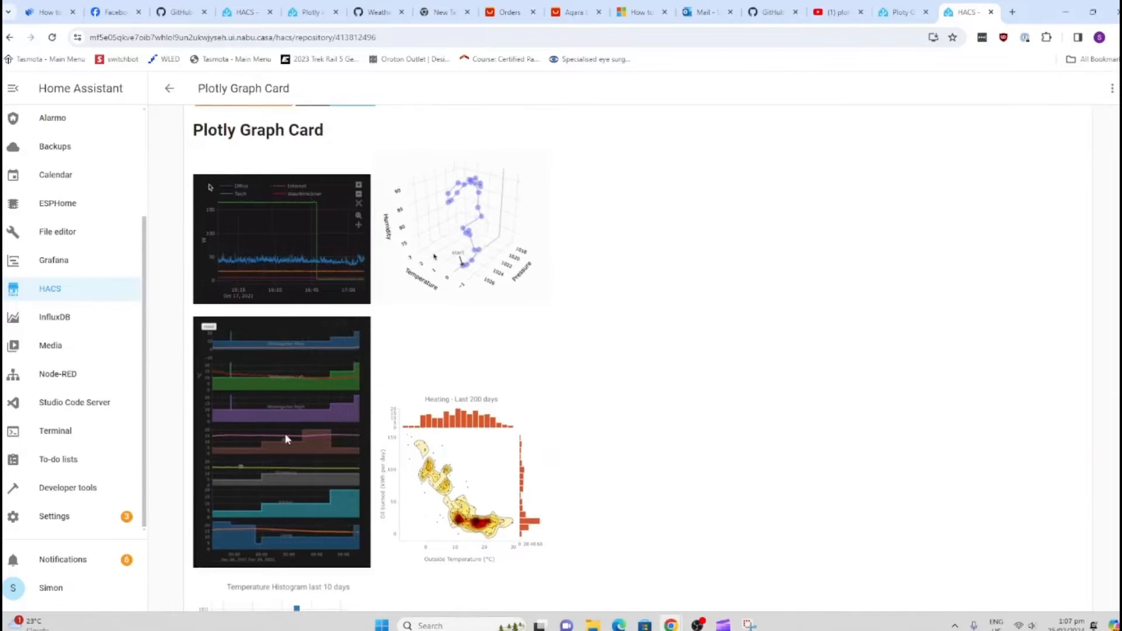
scroll(down, 3)
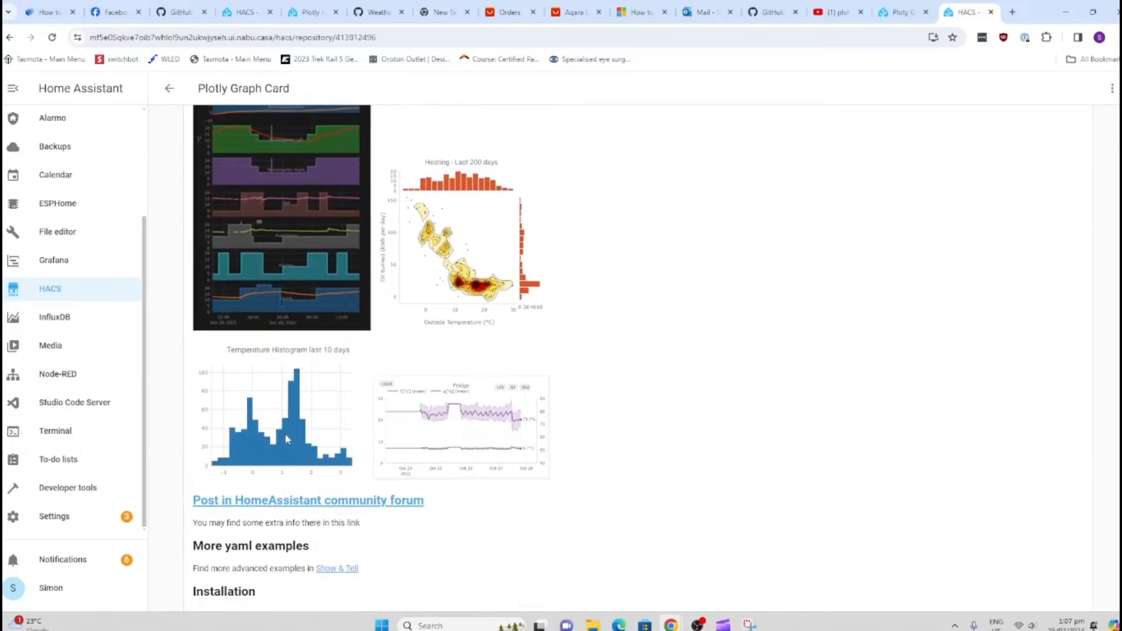
scroll(down, 3)
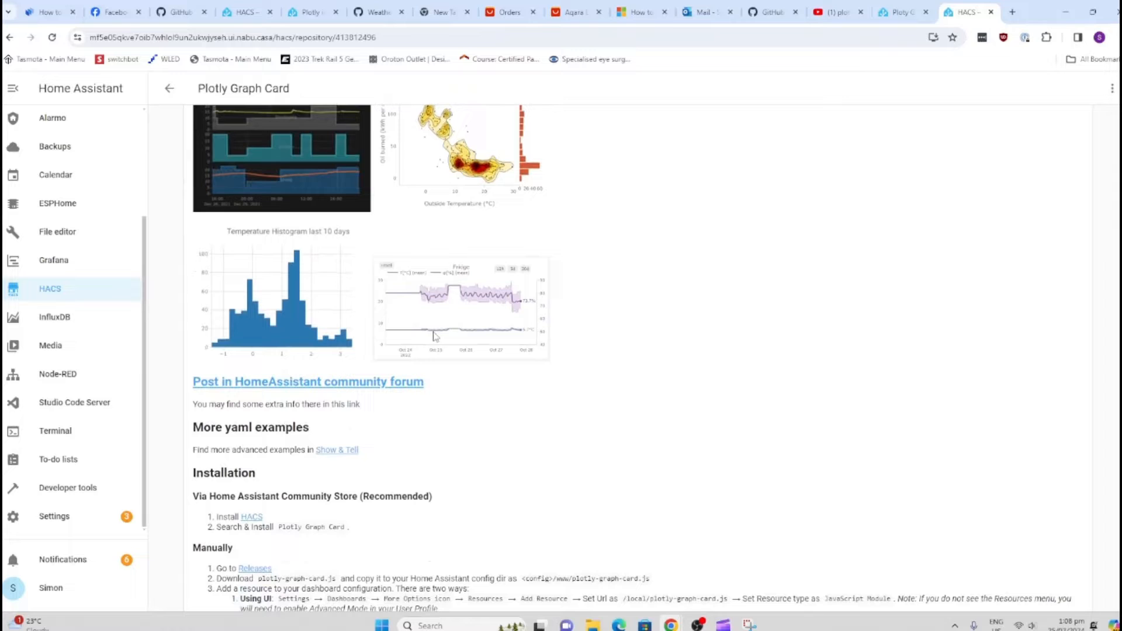
scroll(down, 3)
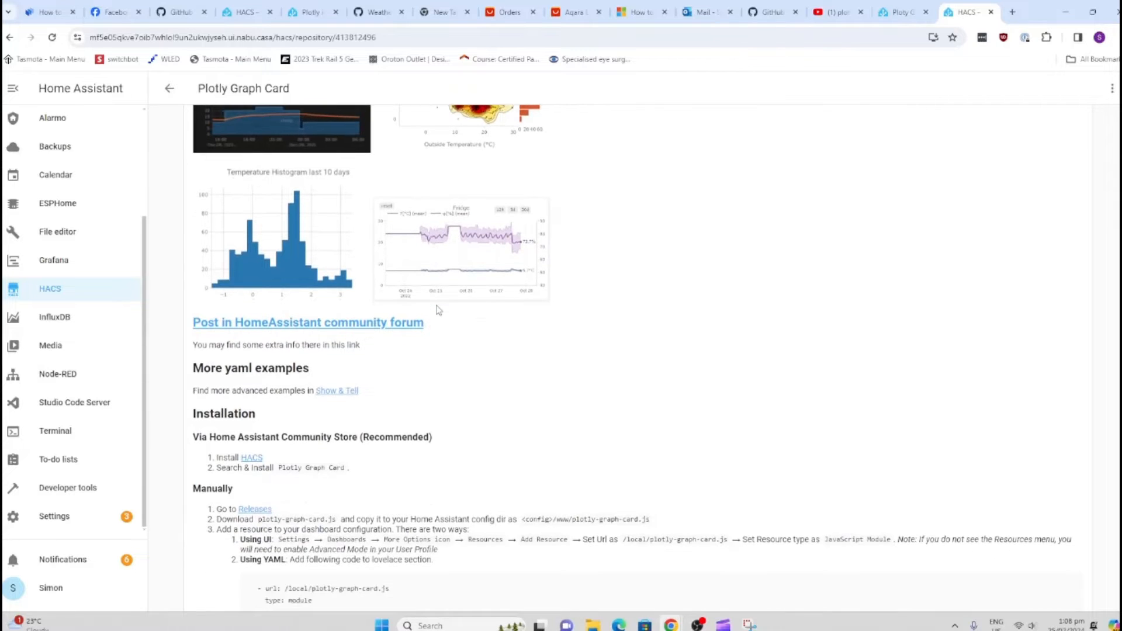
scroll(down, 3)
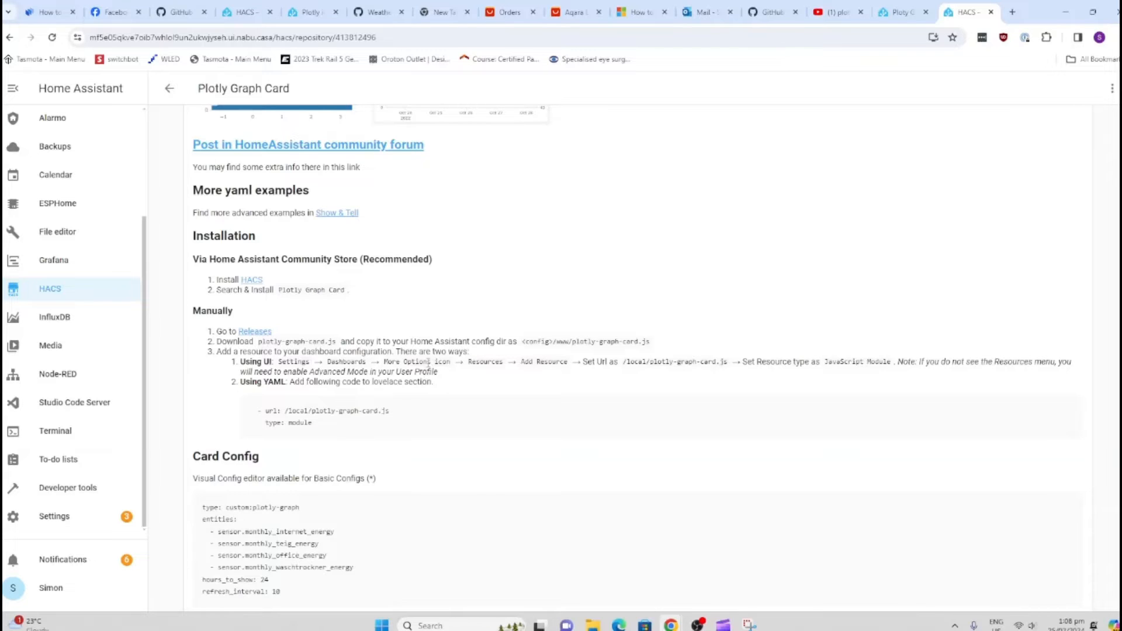
scroll(down, 3)
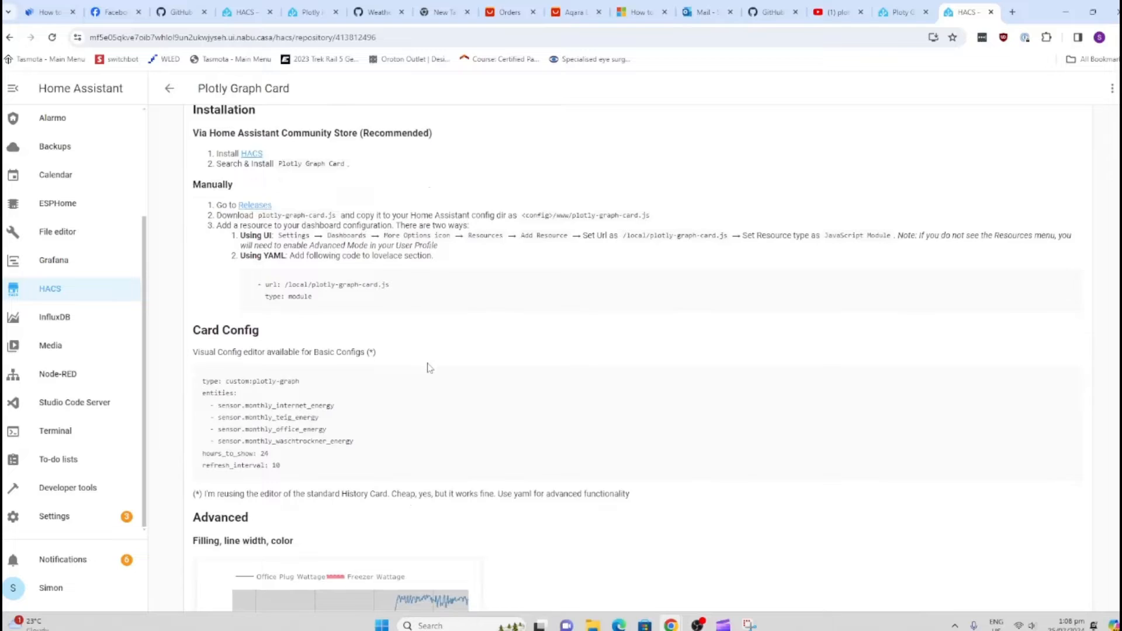
scroll(down, 3)
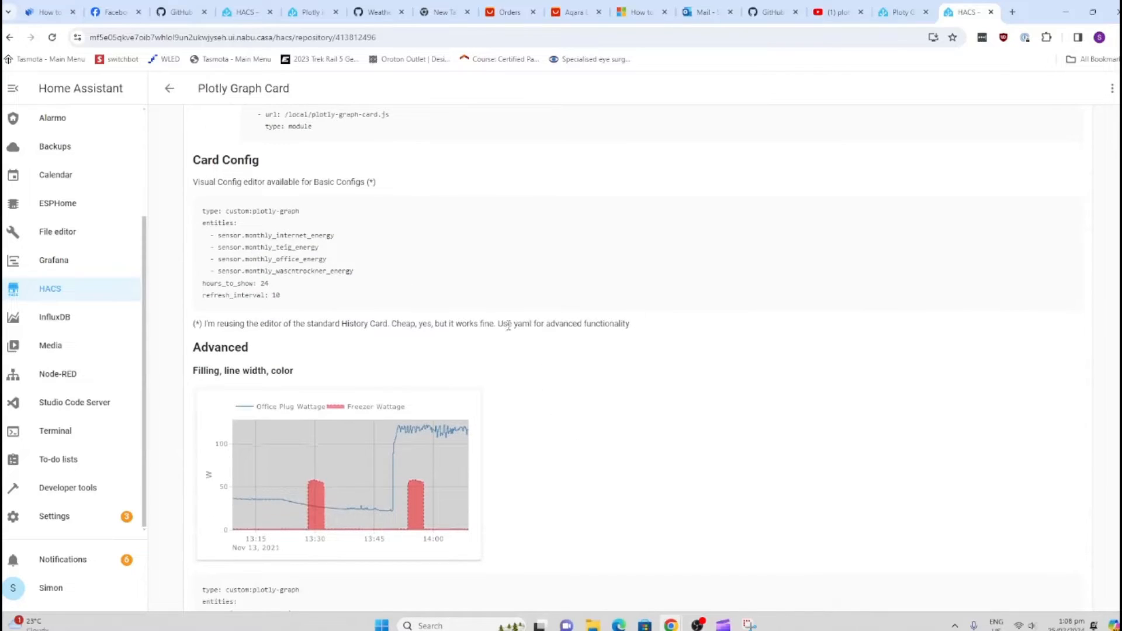
scroll(down, 3)
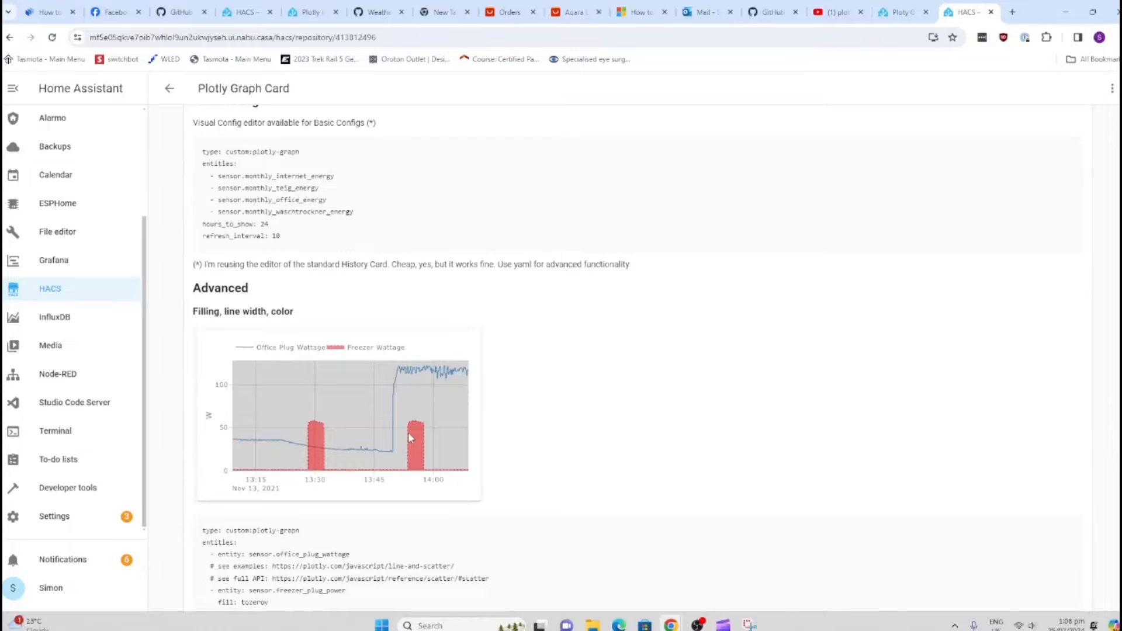
scroll(down, 3)
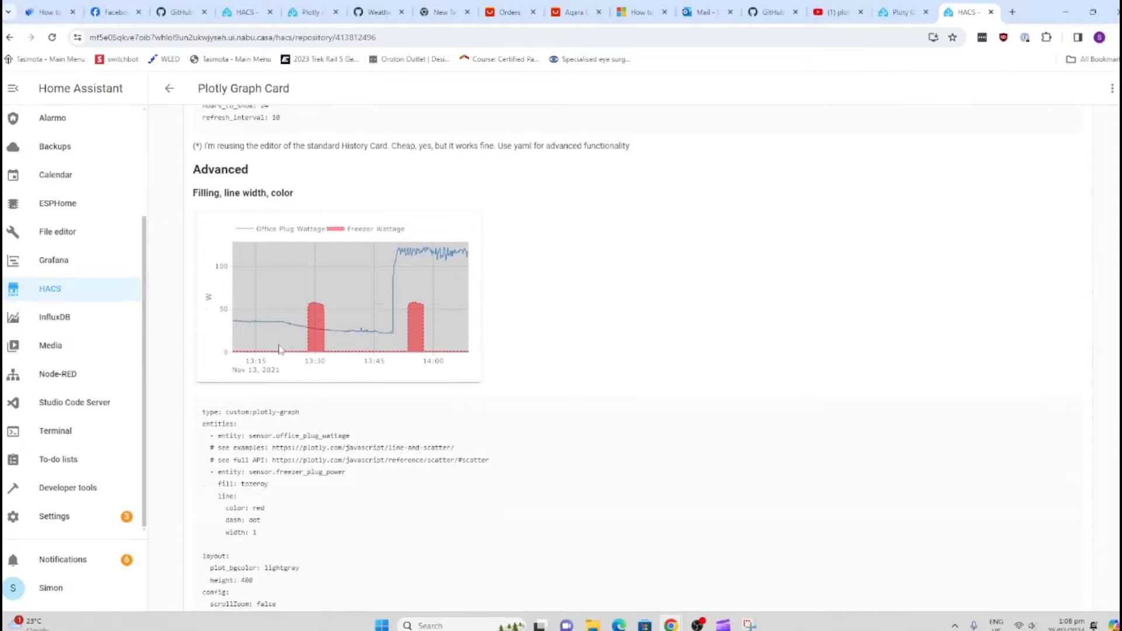
mouse_move(292, 354)
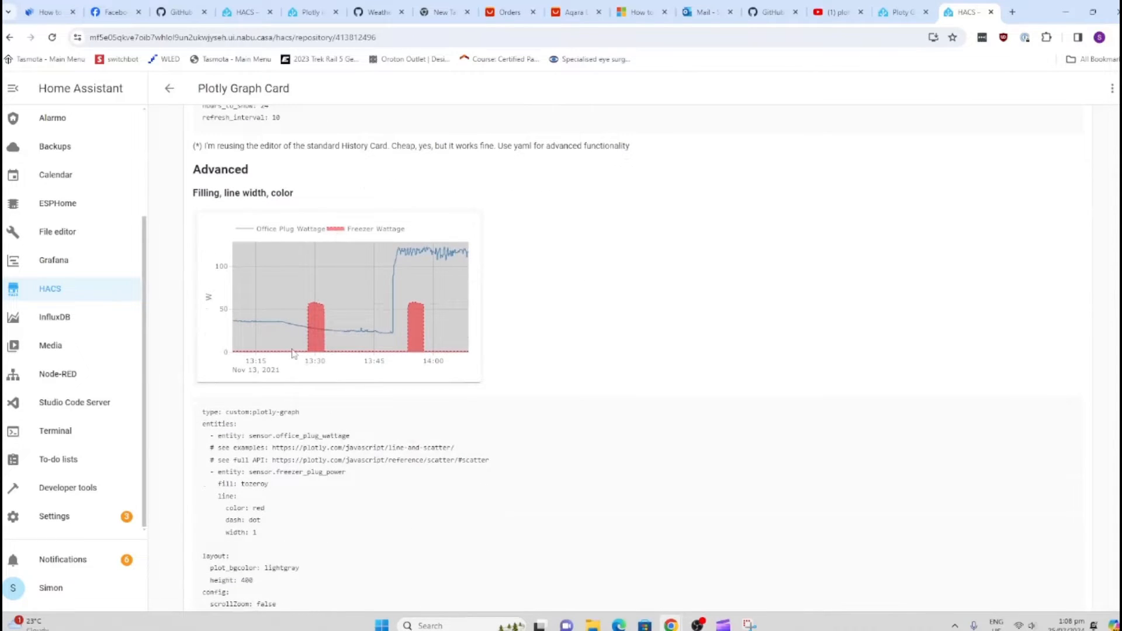
scroll(down, 3)
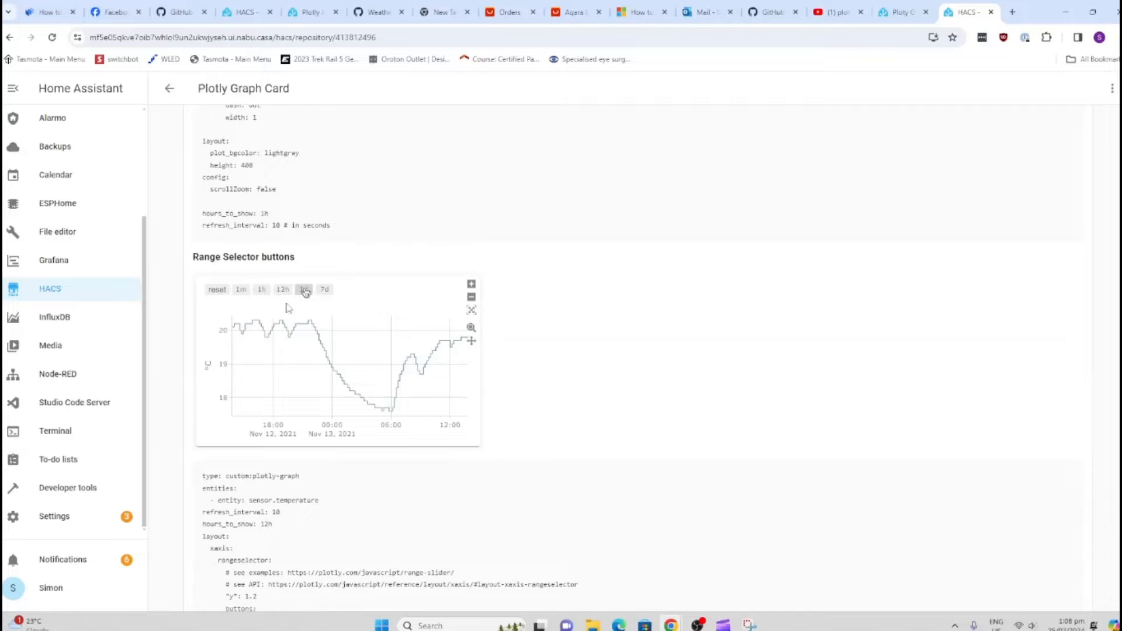
scroll(down, 3)
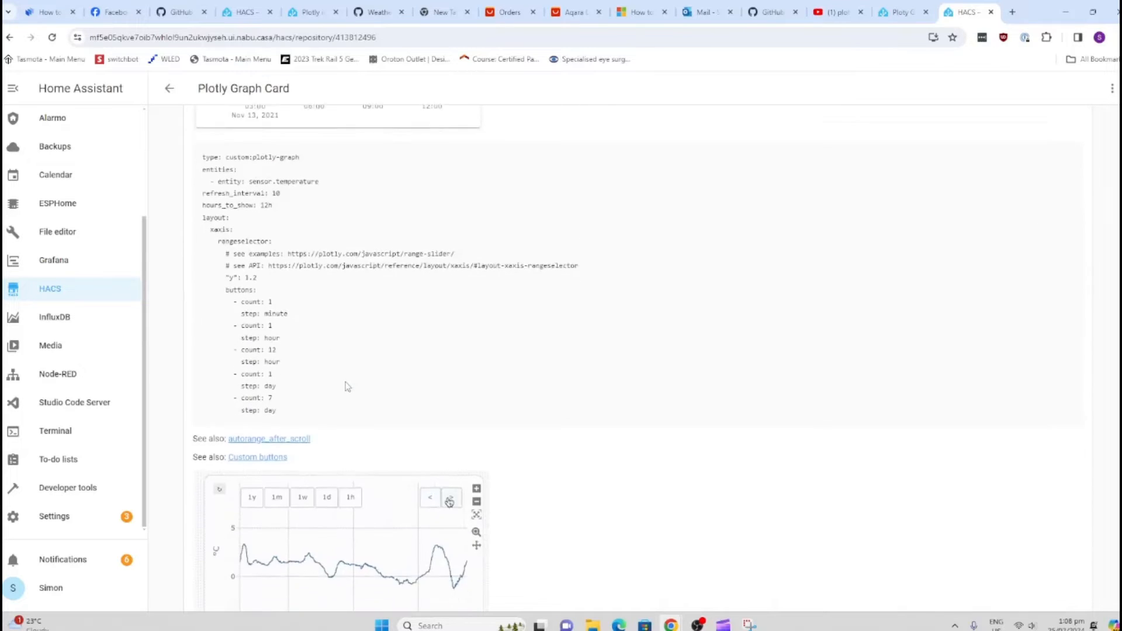
scroll(down, 3)
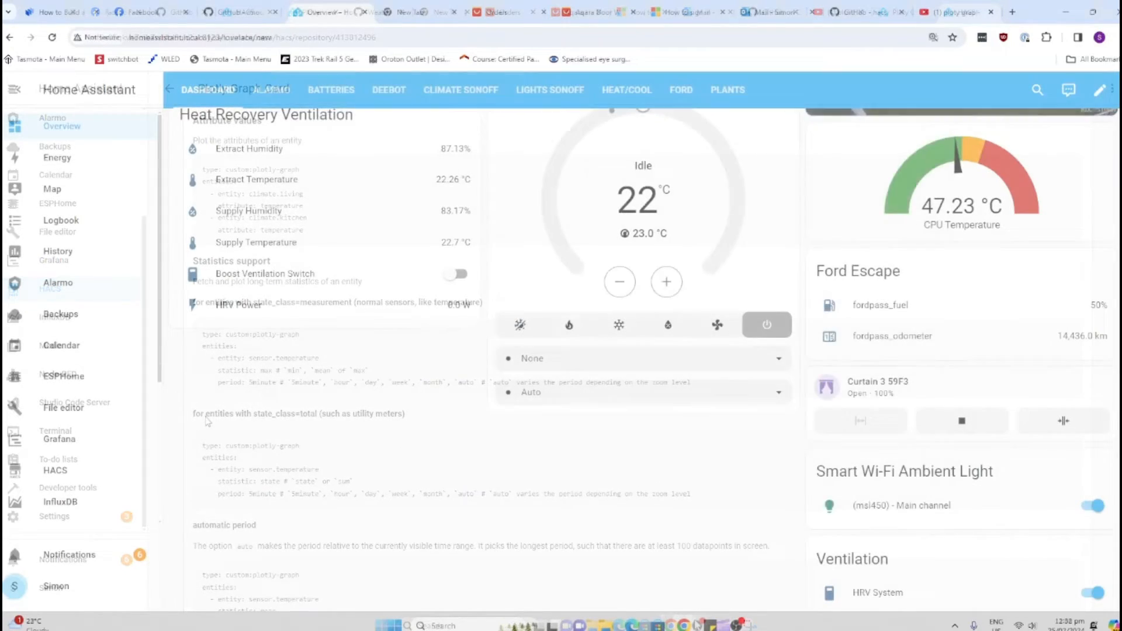
click(55, 470)
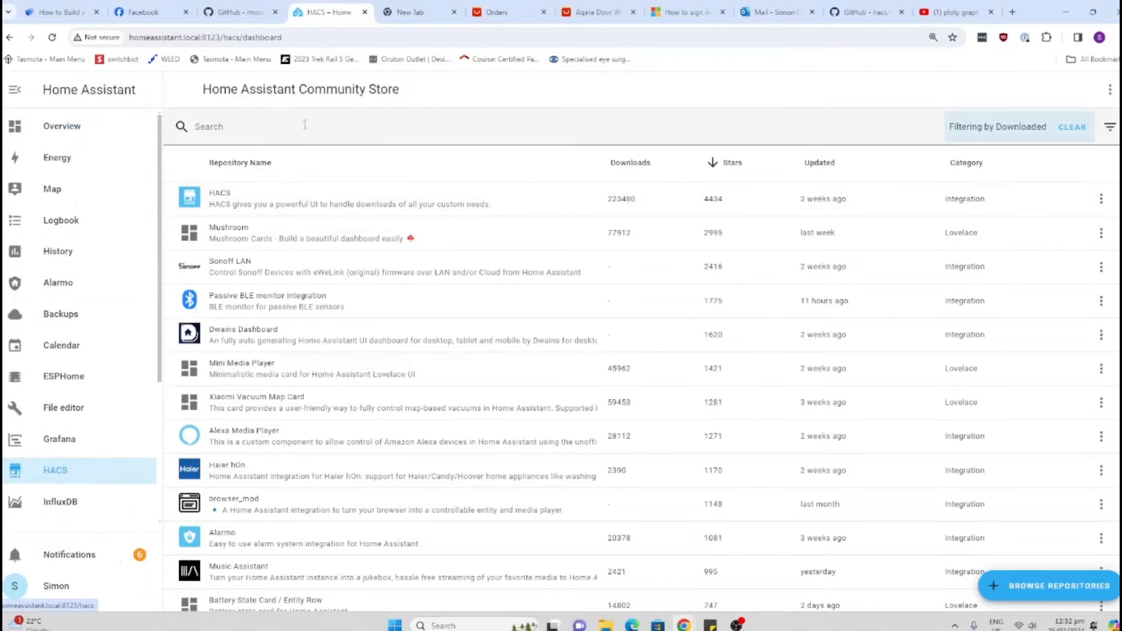
text(pl)
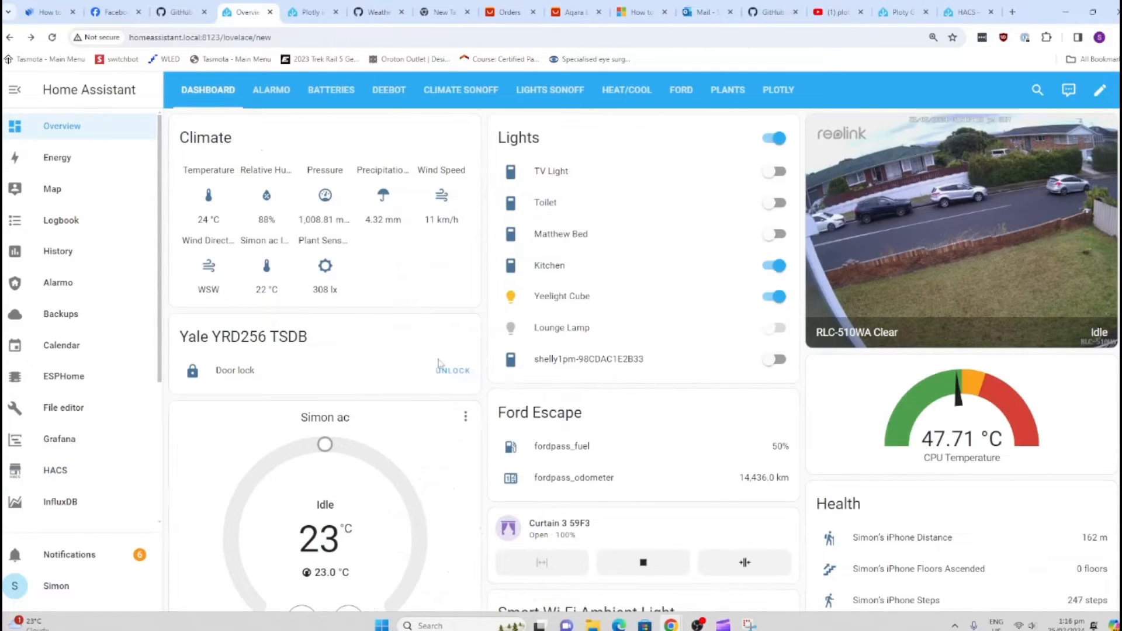
Add a new card, searching 'plo' and choosing Custom: Plotly Graph Card
click(1100, 90)
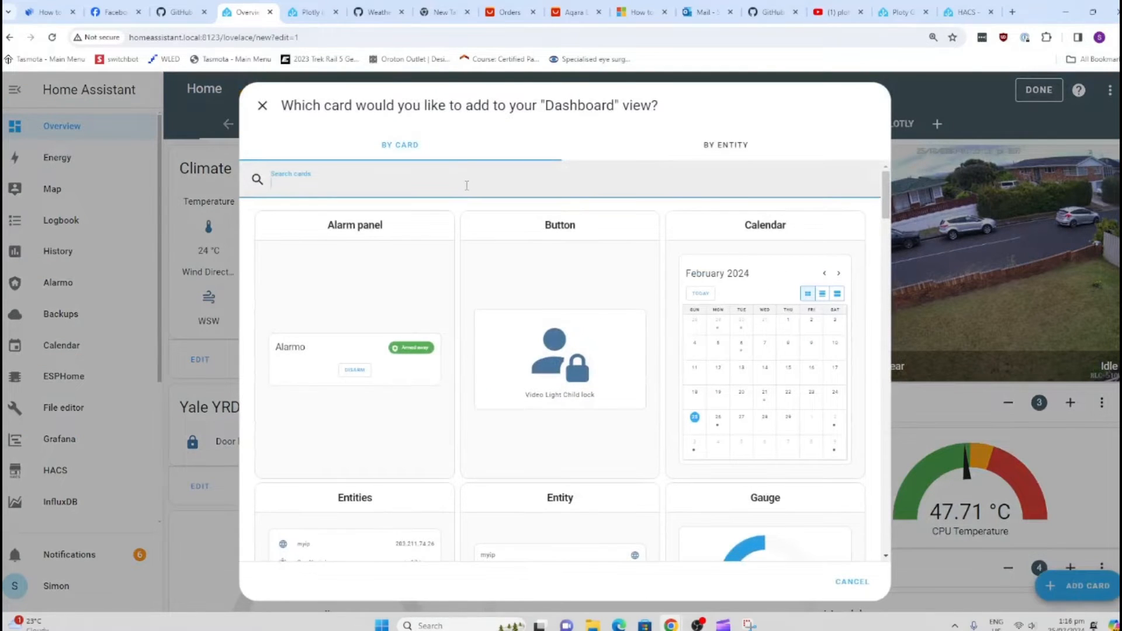
text(plo)
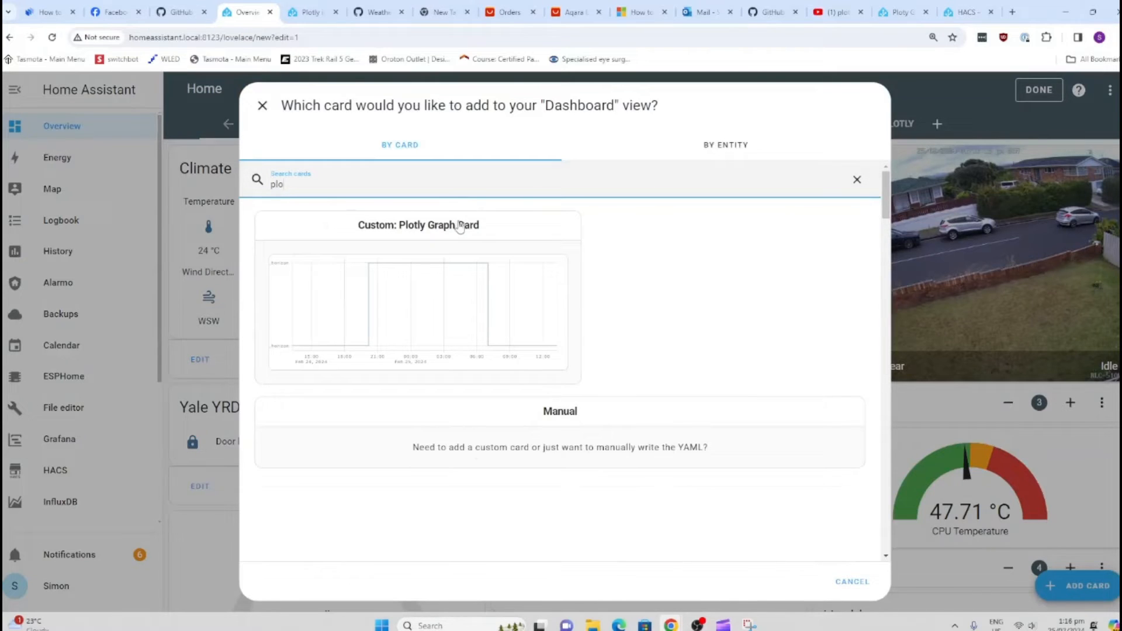
click(419, 224)
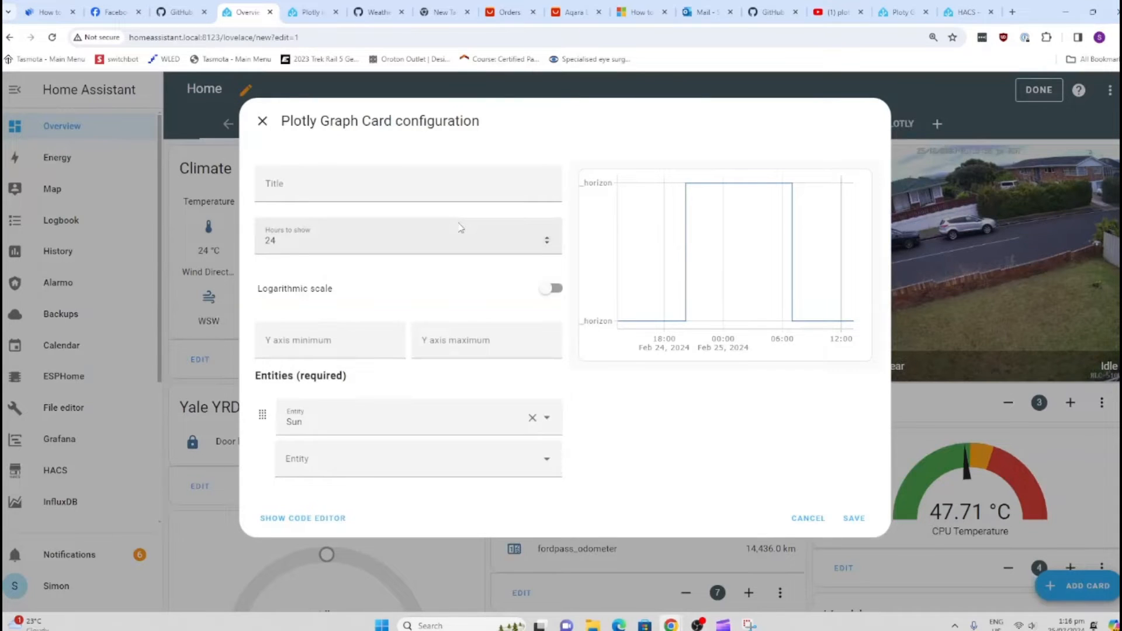
Name the card 'Temp / Humid', show 48 hours, and remove the default Sun entity
click(407, 183)
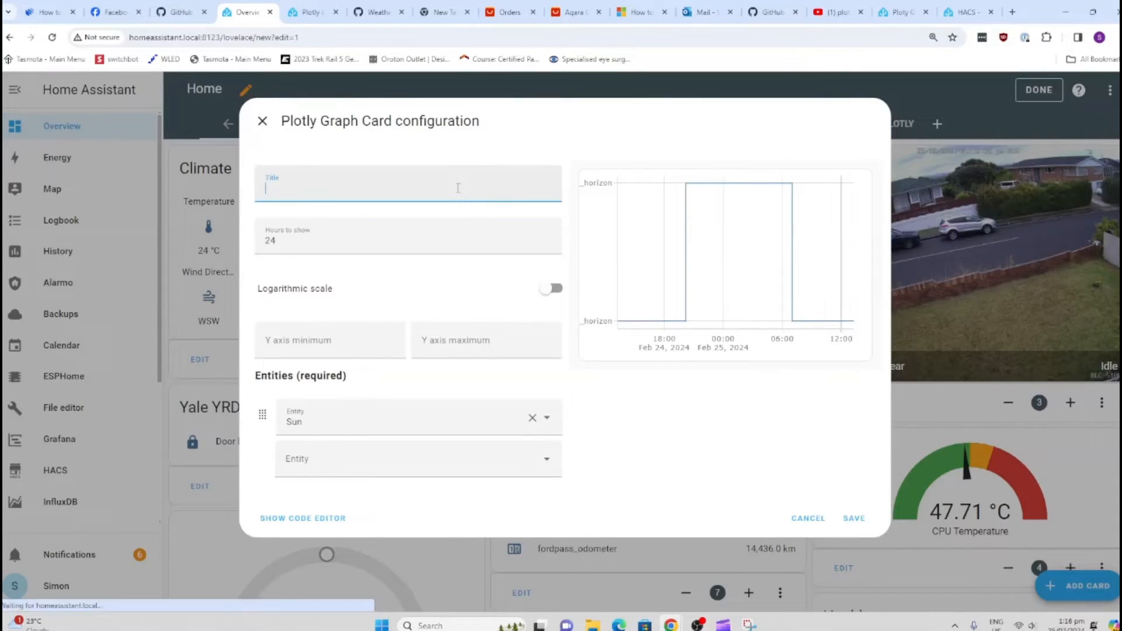
text(Temp)
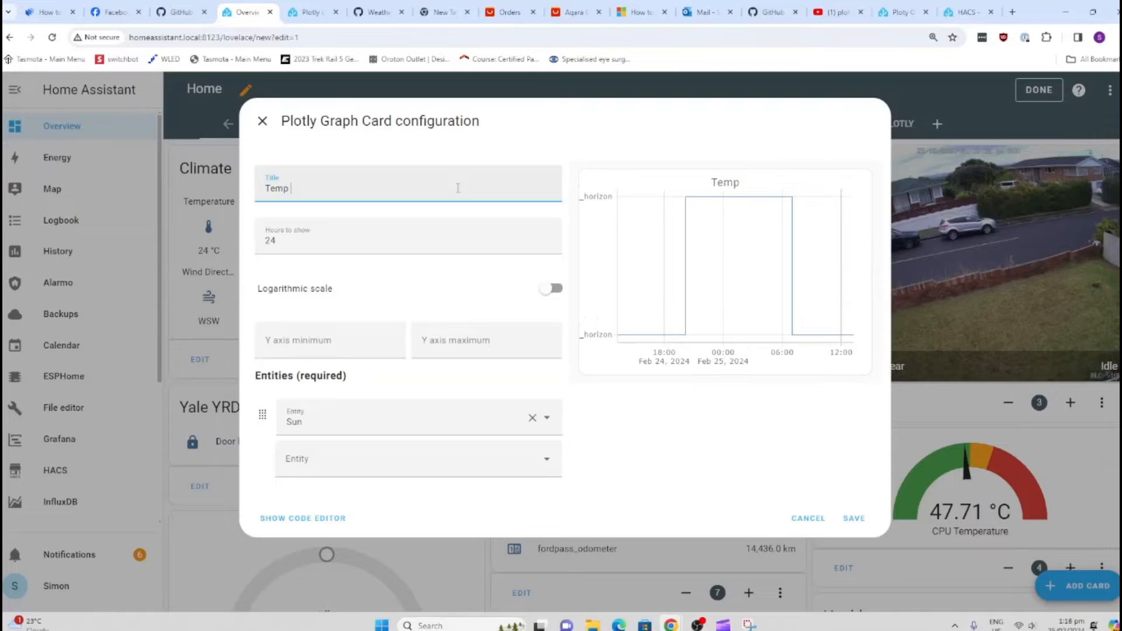
text(/ Humid)
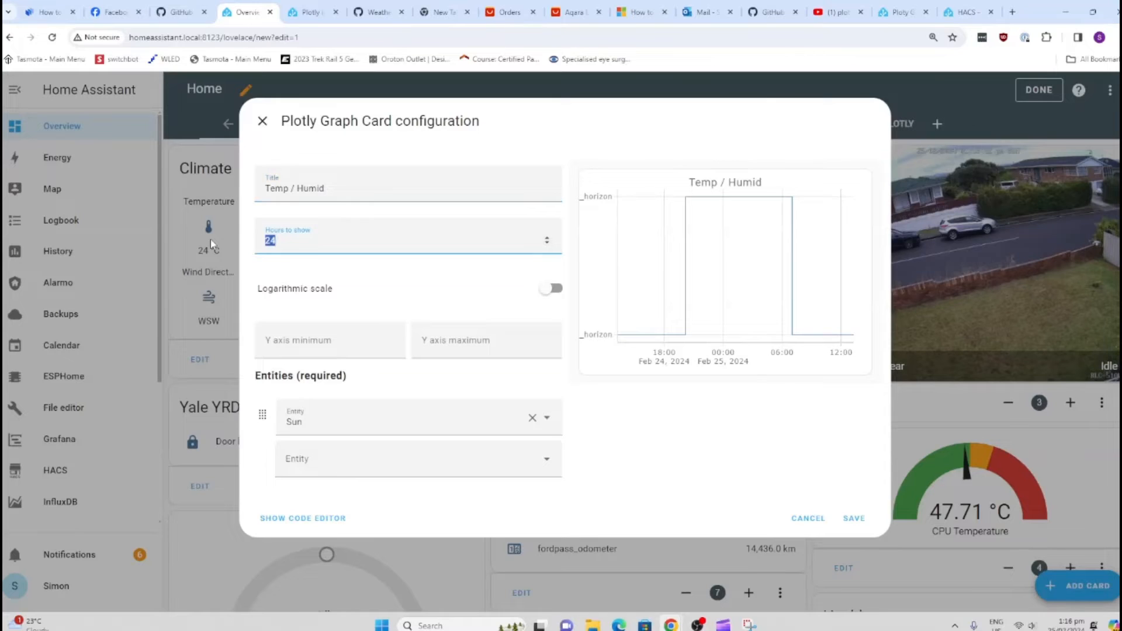
text(48)
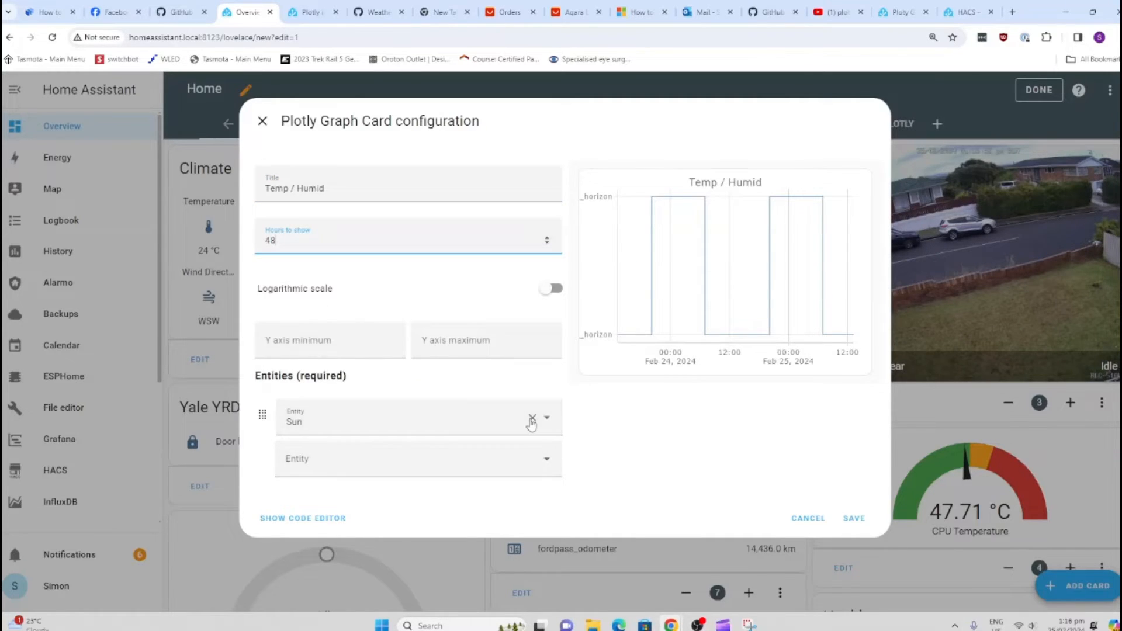
click(530, 418)
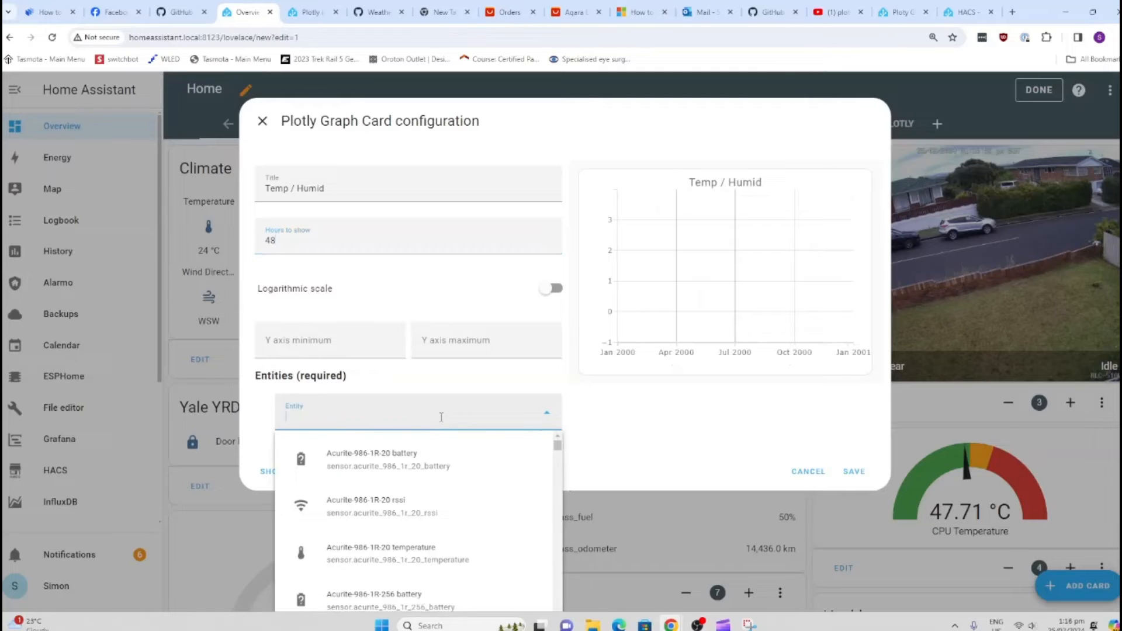
Add Supply Humidity and Supply Temperature as the card's entities and save it to the dashboard
text(humid)
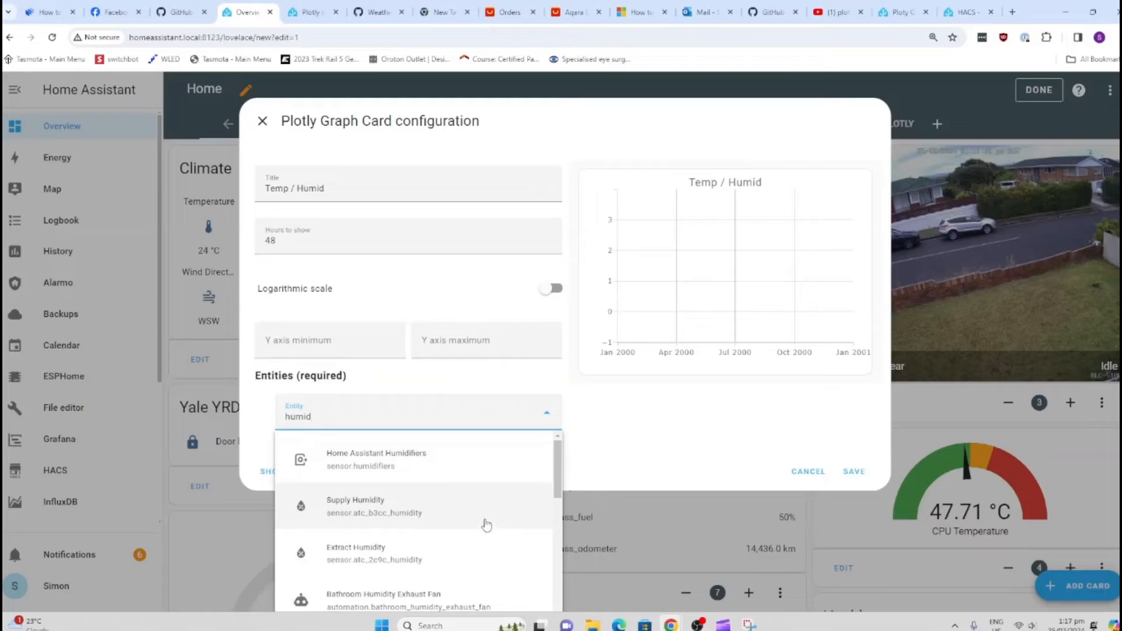
mouse_move(486, 521)
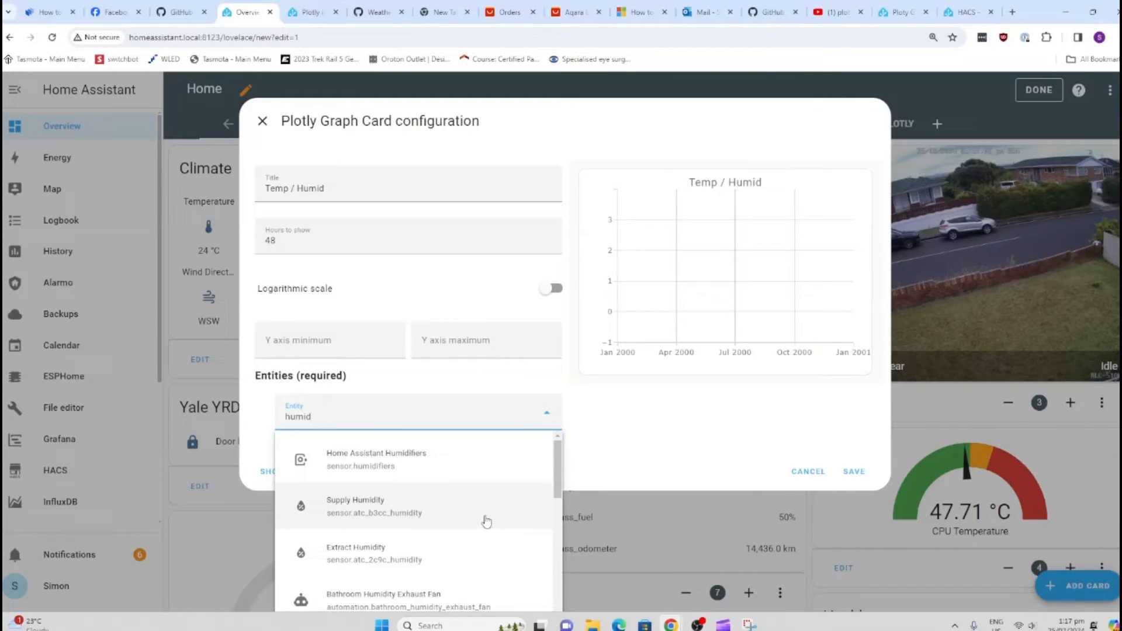
click(355, 506)
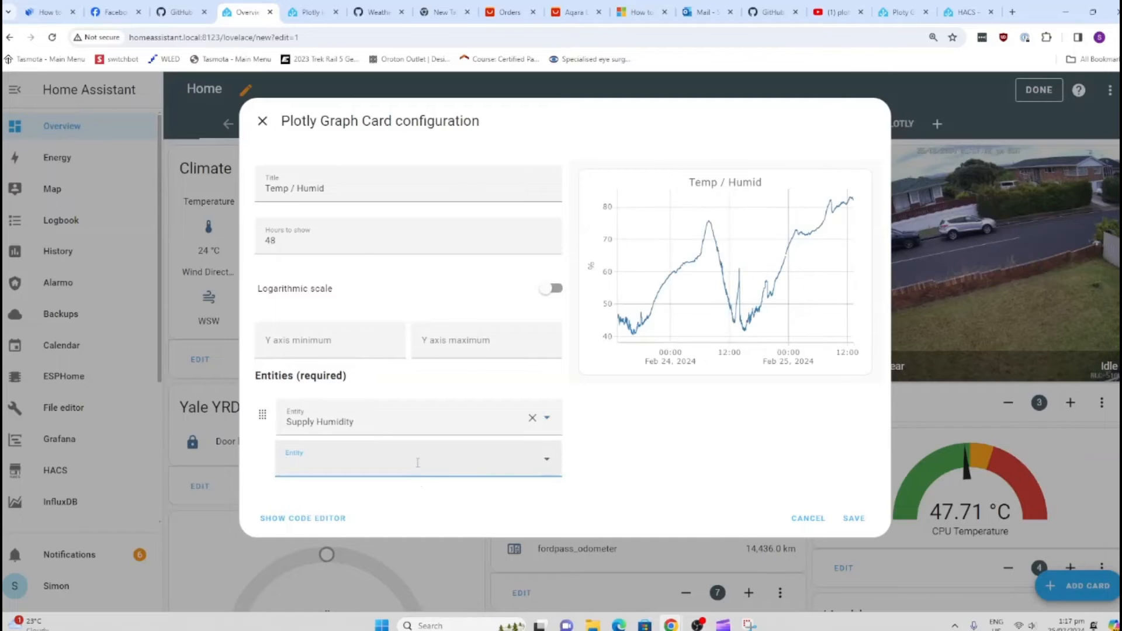
text(supp)
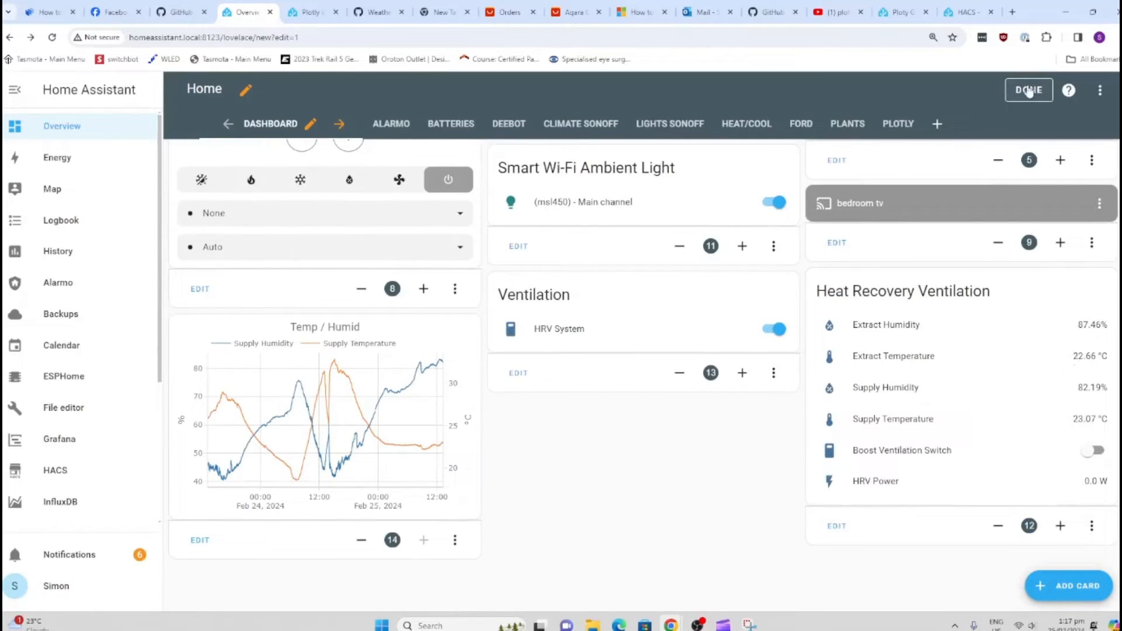
Exit dashboard edit mode with Done so the Temp / Humid graph shows normally
click(1028, 90)
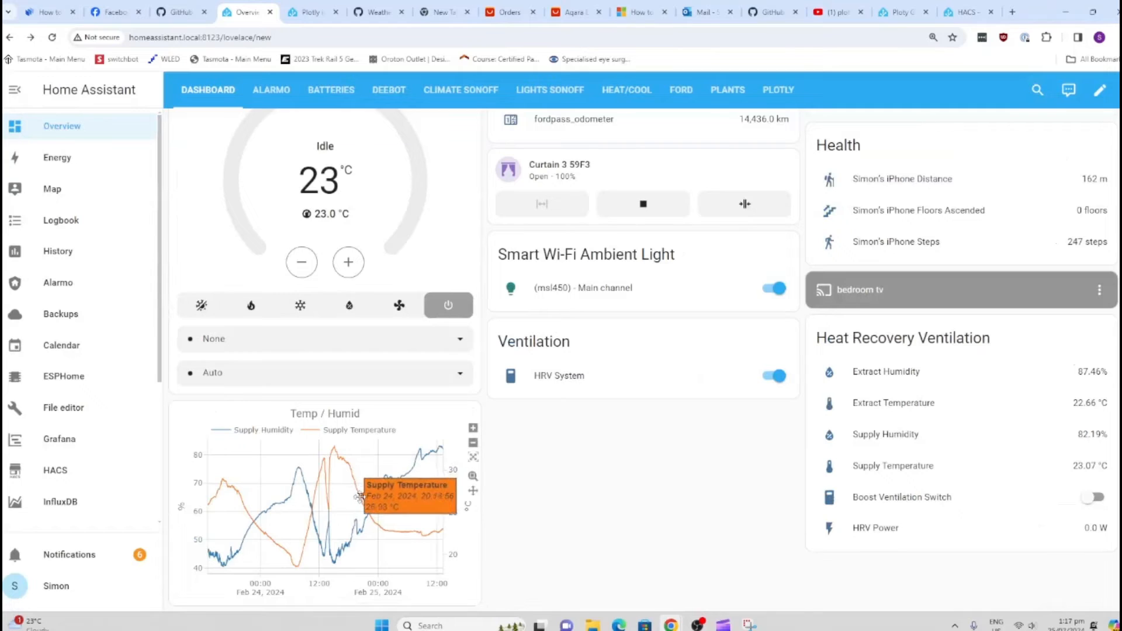
mouse_move(372, 513)
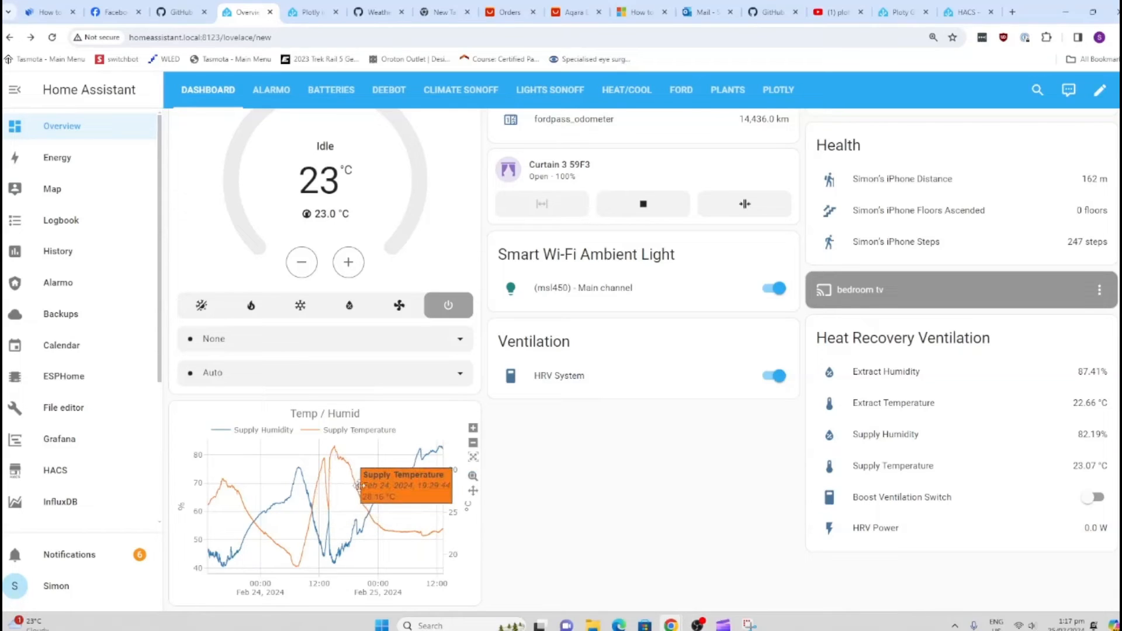
mouse_move(472, 430)
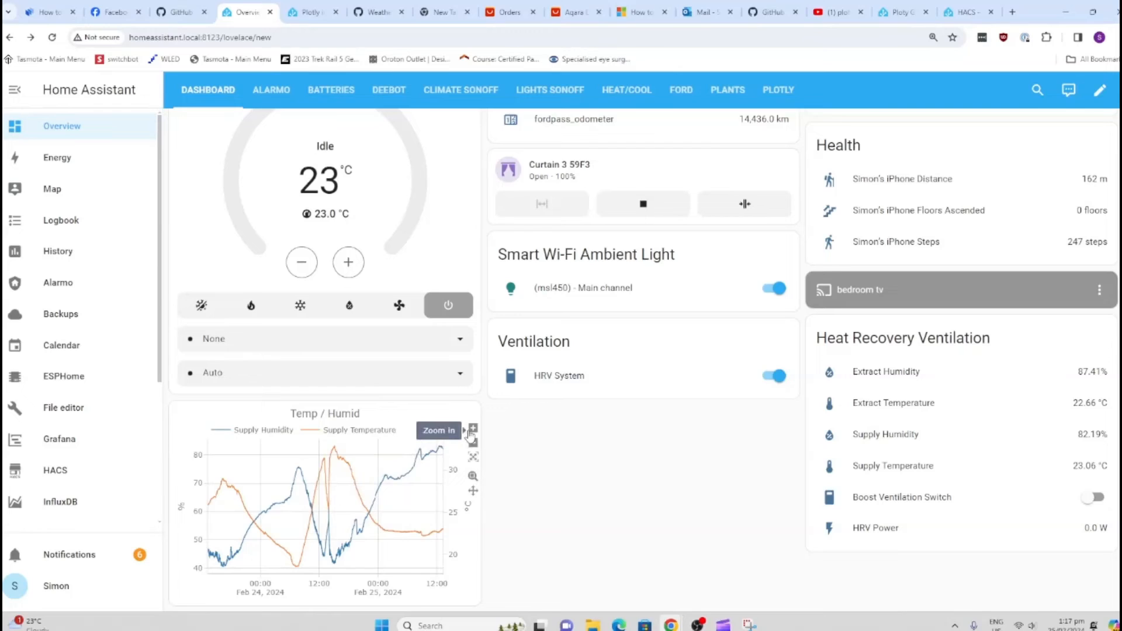
Zoom the Temp / Humid graph in and out to browse earlier readings around Feb 20–25
click(472, 428)
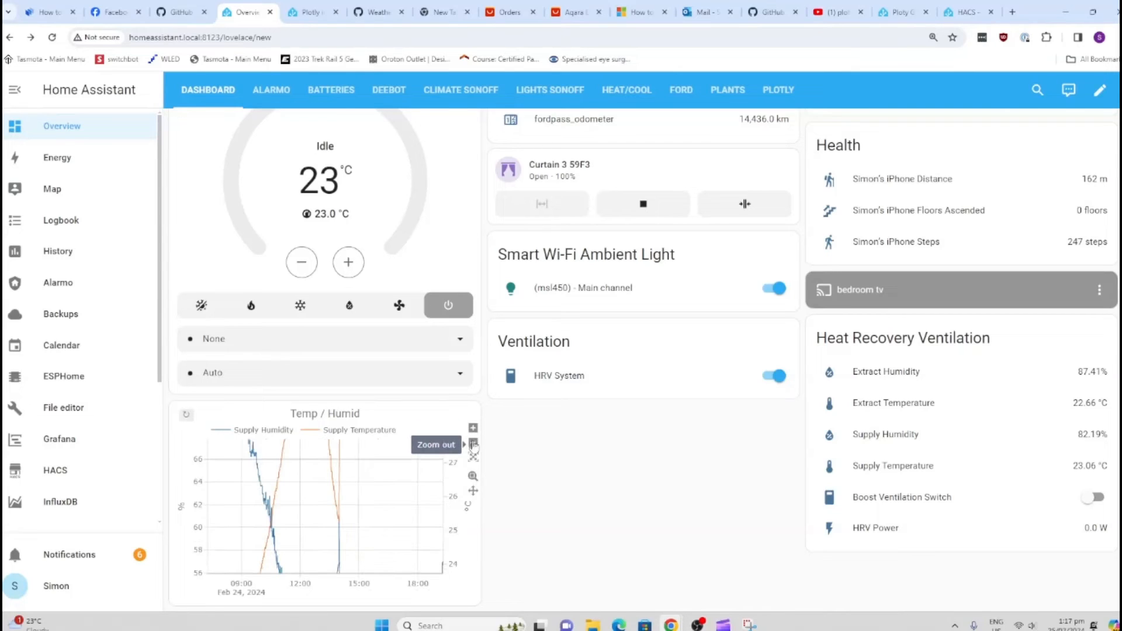
click(472, 444)
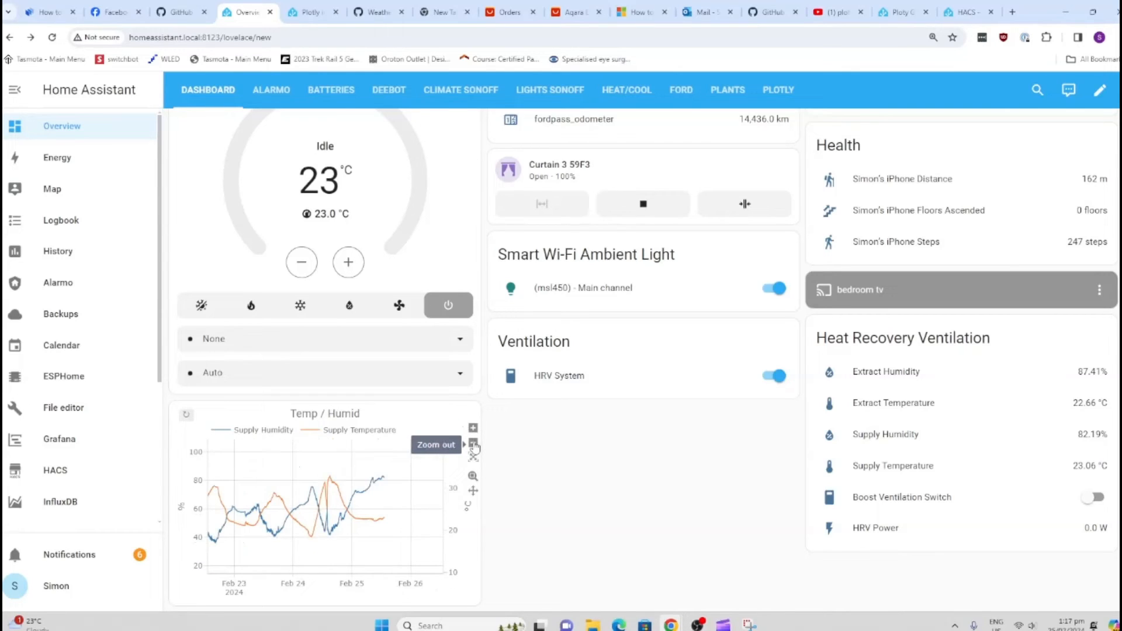
click(472, 428)
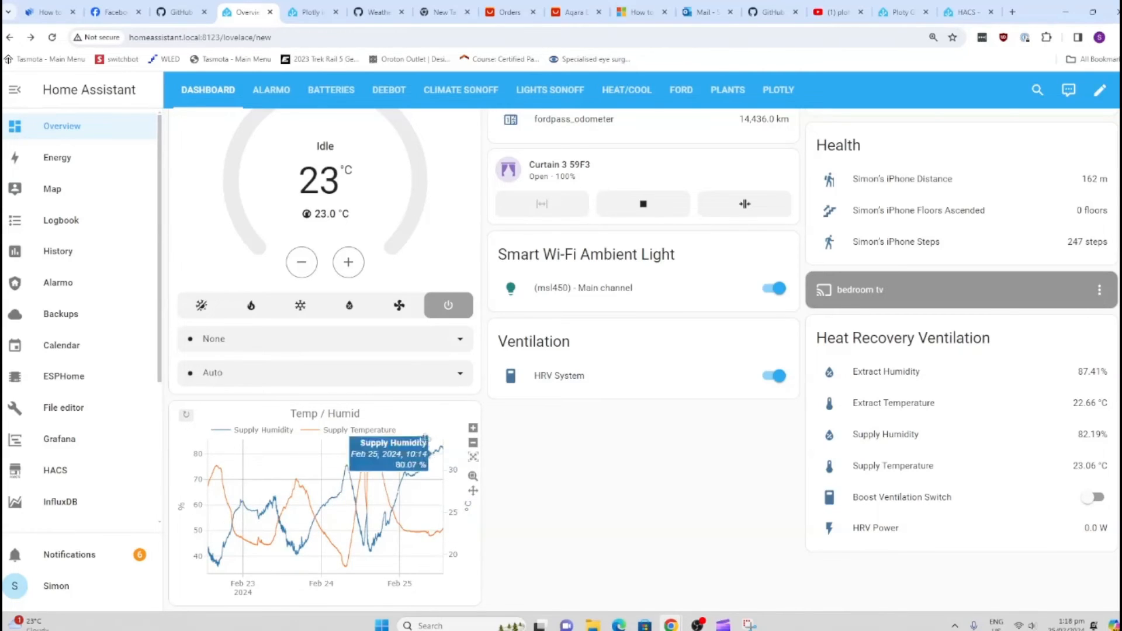
mouse_move(474, 441)
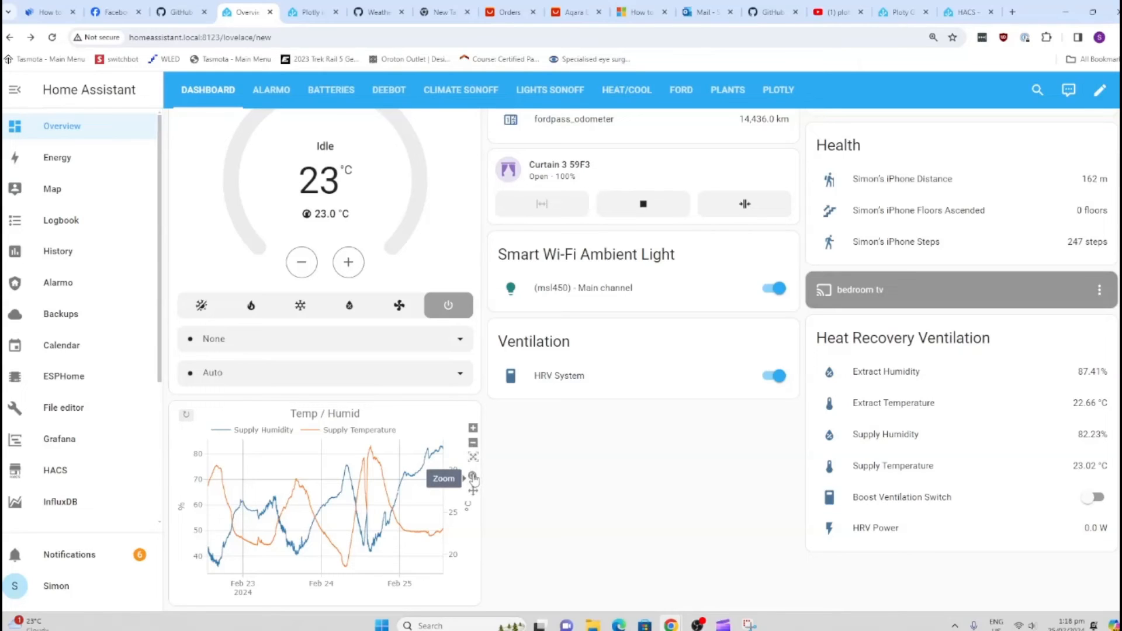
mouse_move(263, 497)
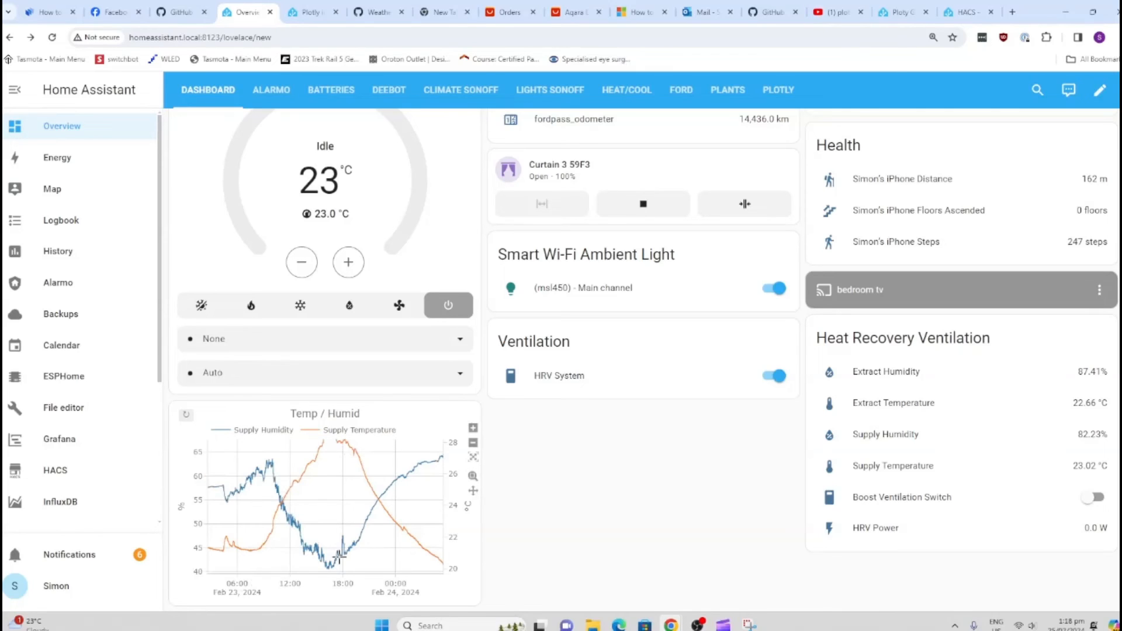
mouse_move(335, 539)
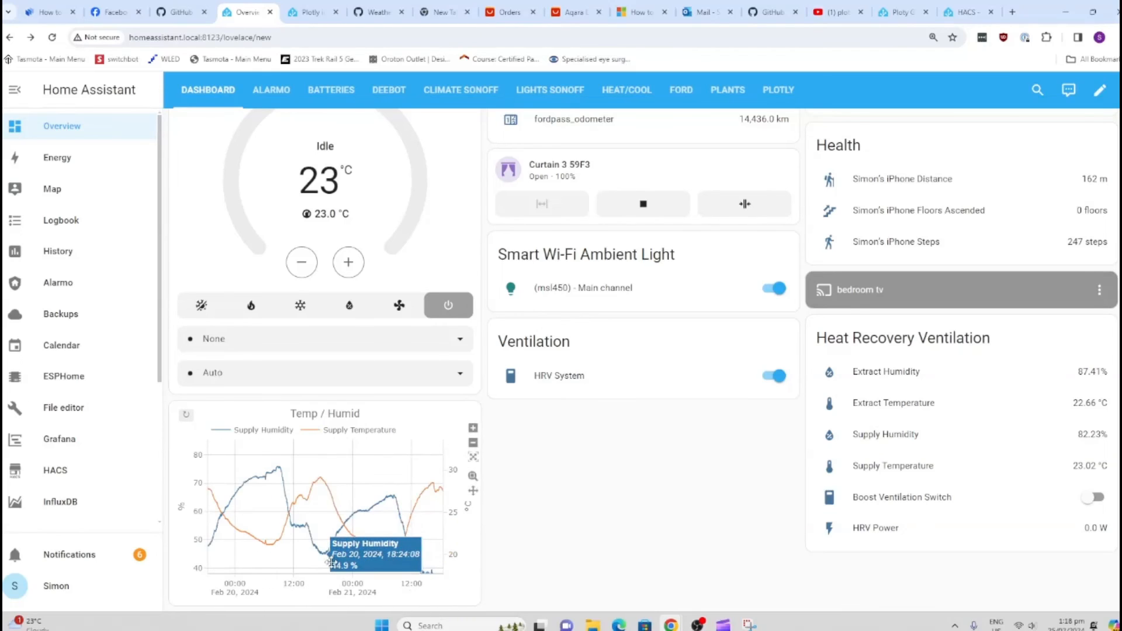
mouse_move(361, 542)
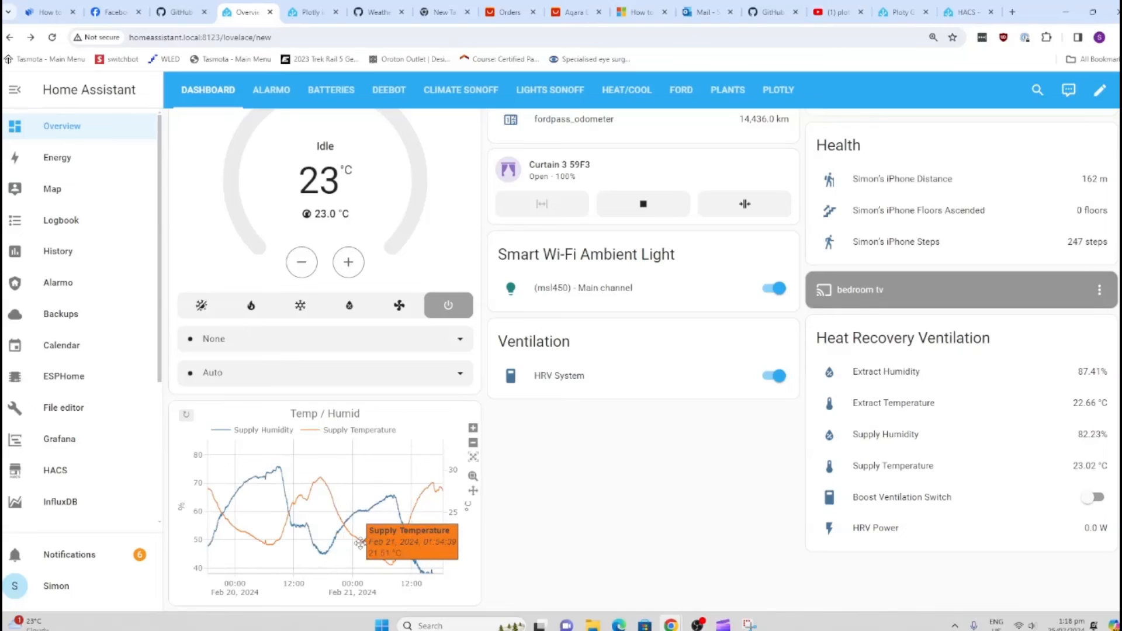